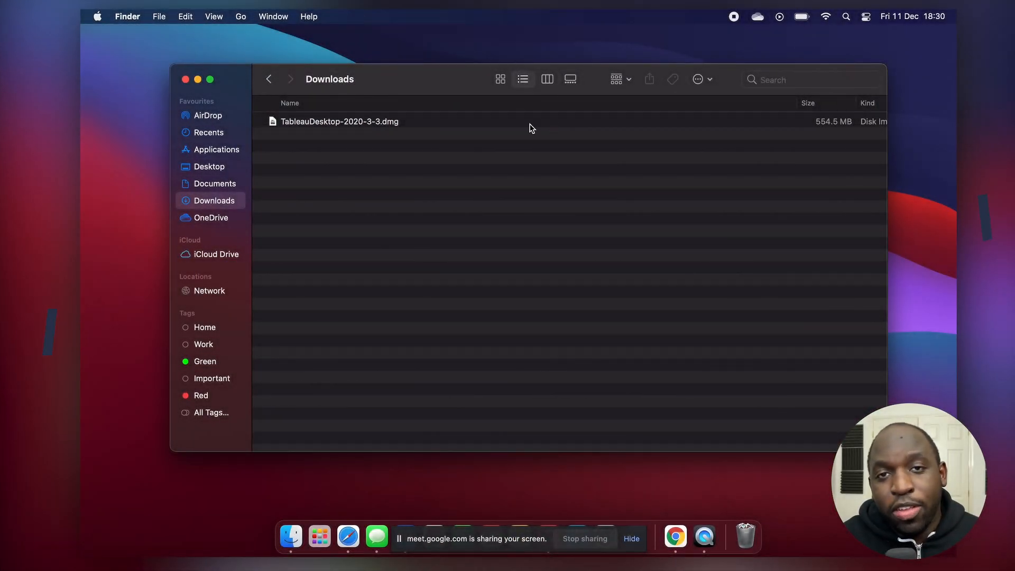
Open TableauDesktop-2020-3-3.dmg from Downloads and let verification run
double_click(339, 122)
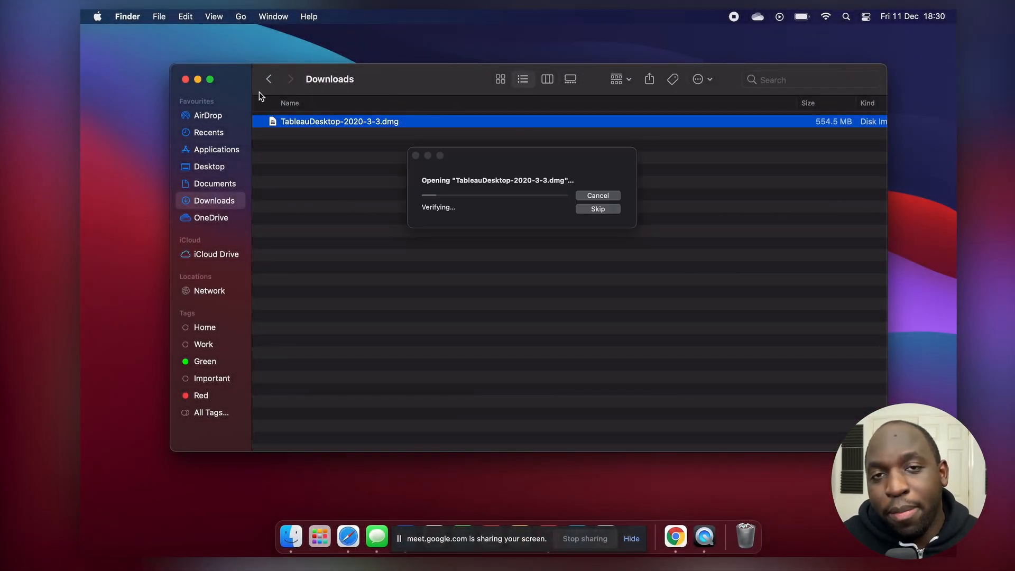
mouse_move(510, 144)
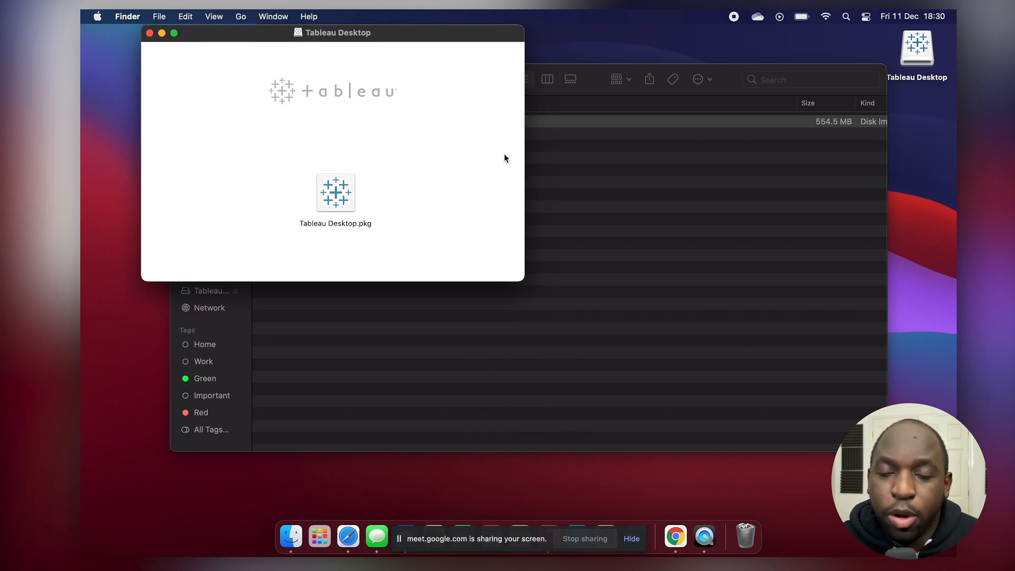
mouse_move(329, 202)
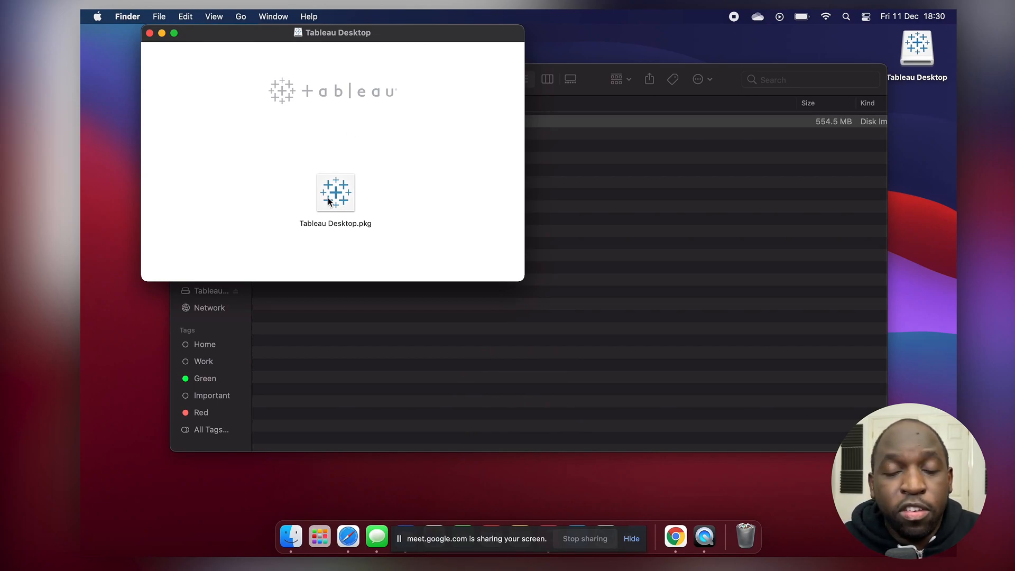
Launch Tableau Desktop.pkg, get past the introduction and agree to the licence
double_click(335, 192)
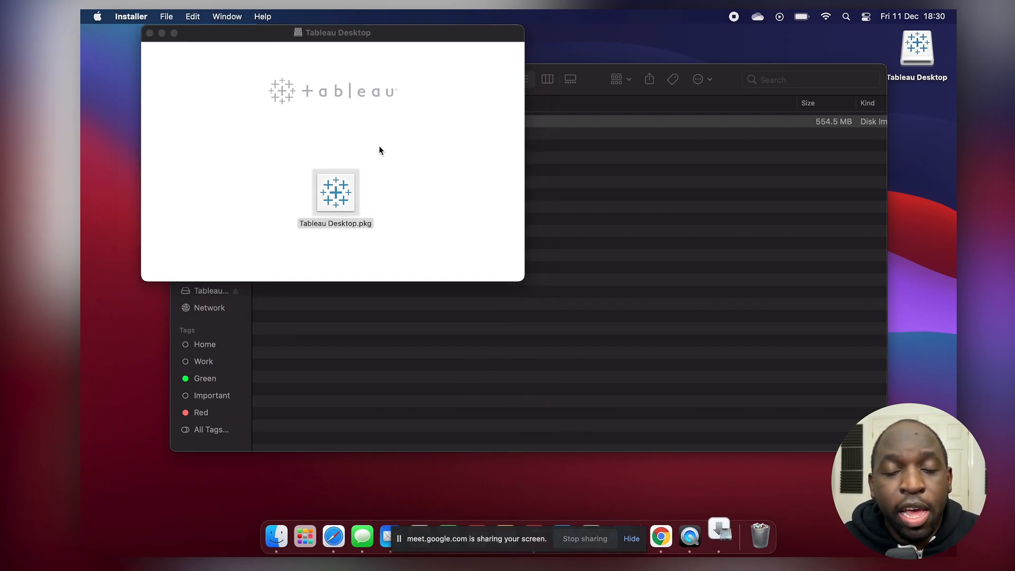
double_click(336, 191)
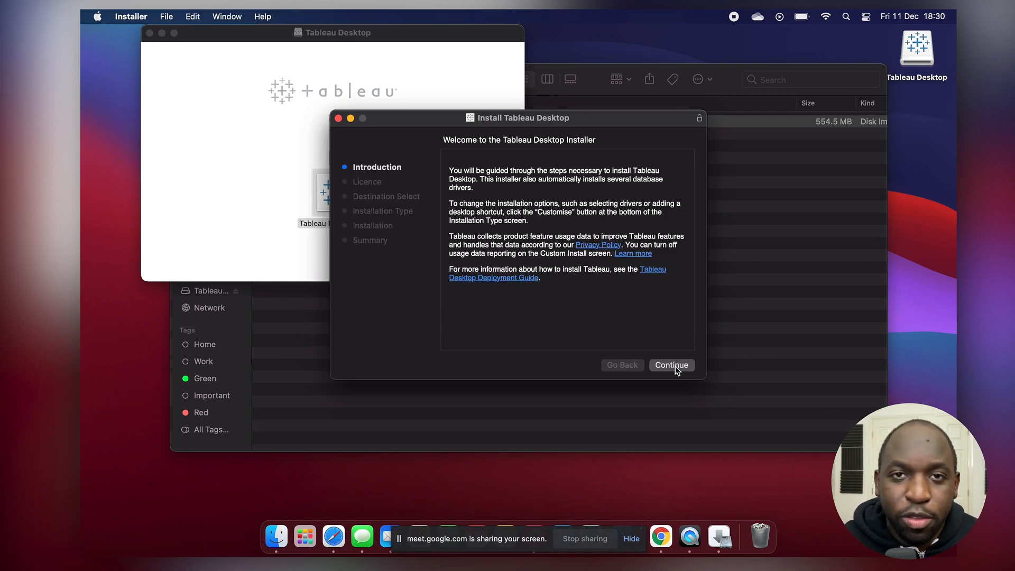
left_click(671, 364)
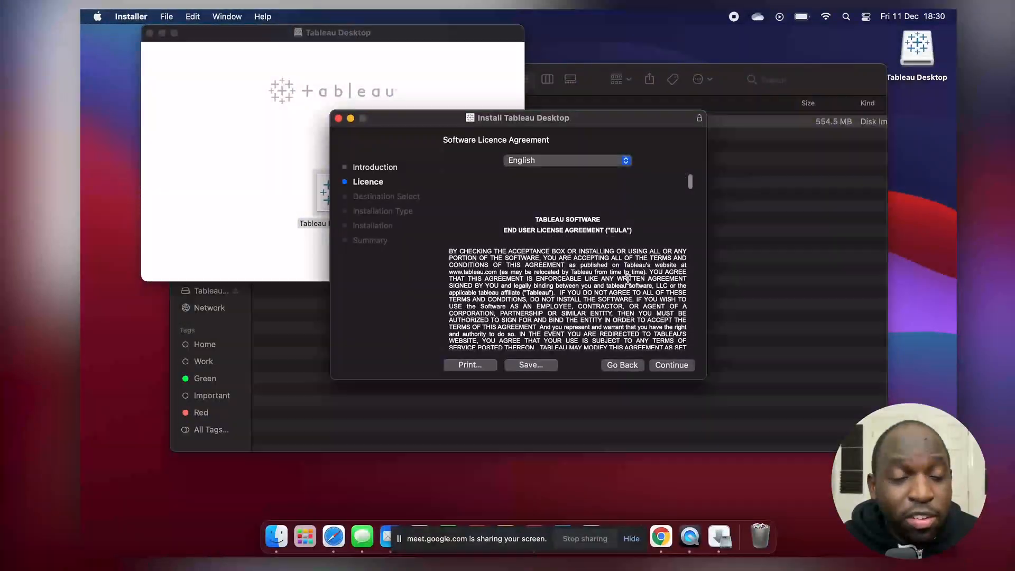
left_click(671, 365)
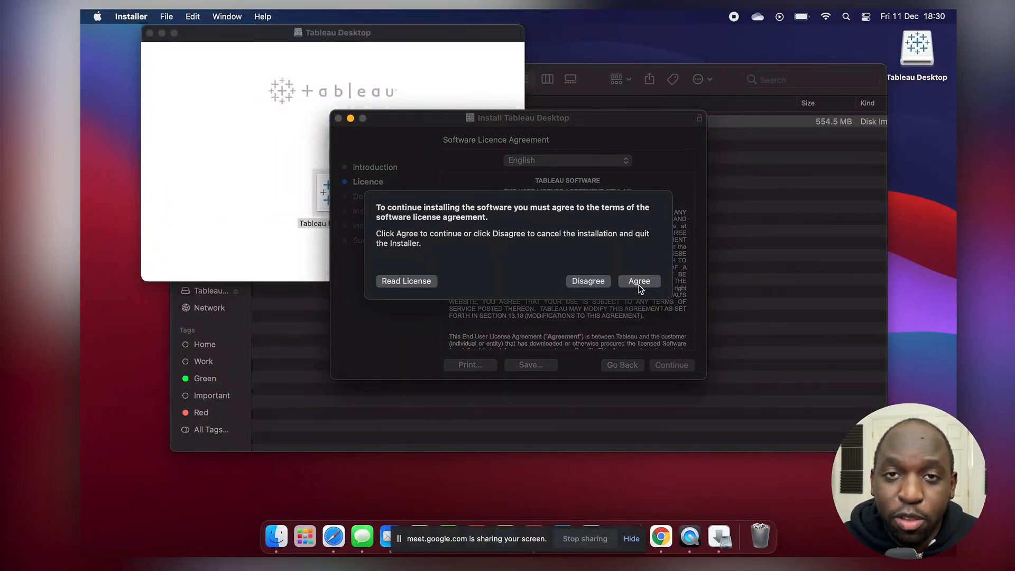
left_click(638, 281)
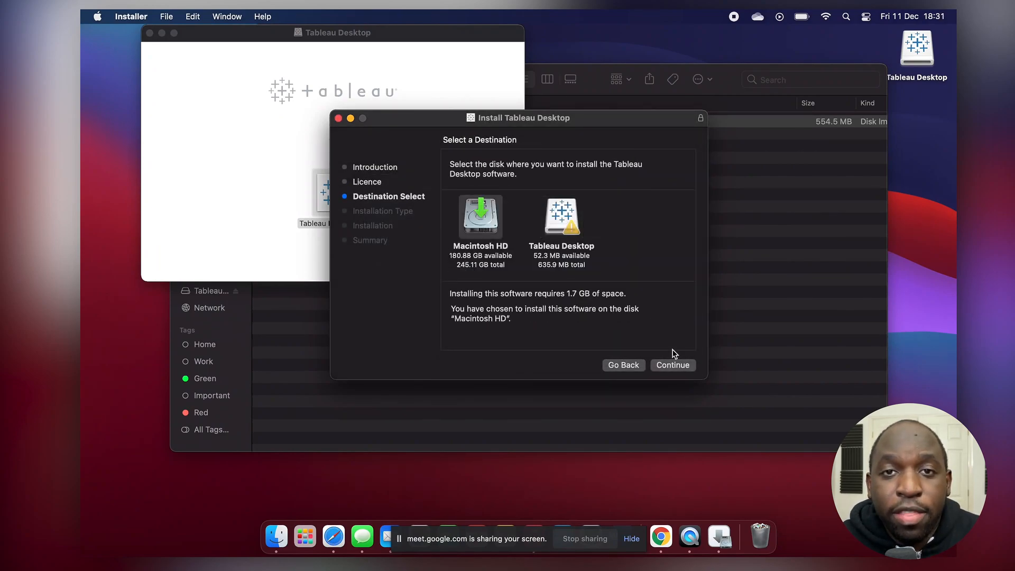
Run the standard install on Macintosh HD, authorising it with the account password
left_click(672, 364)
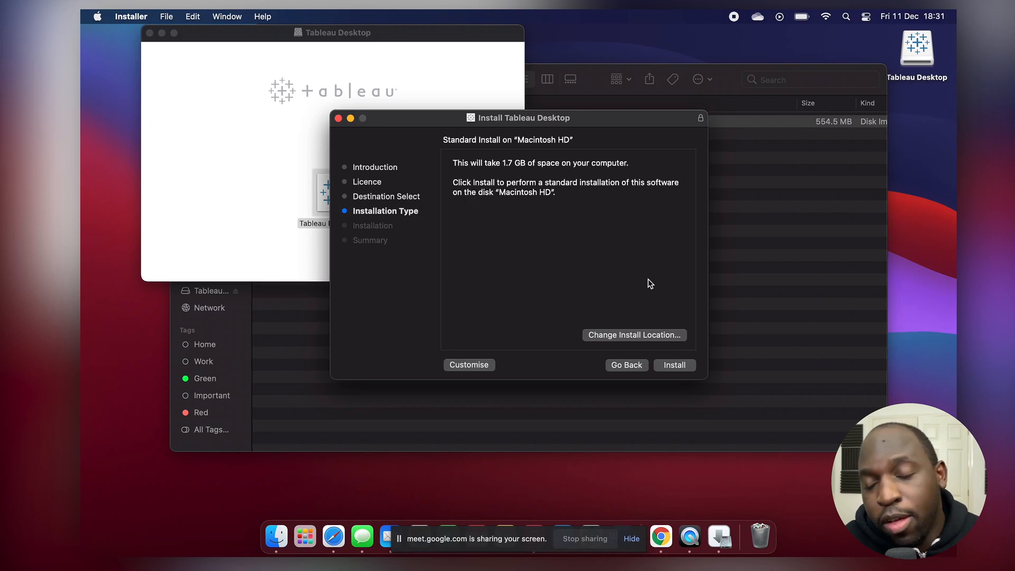
left_click(674, 364)
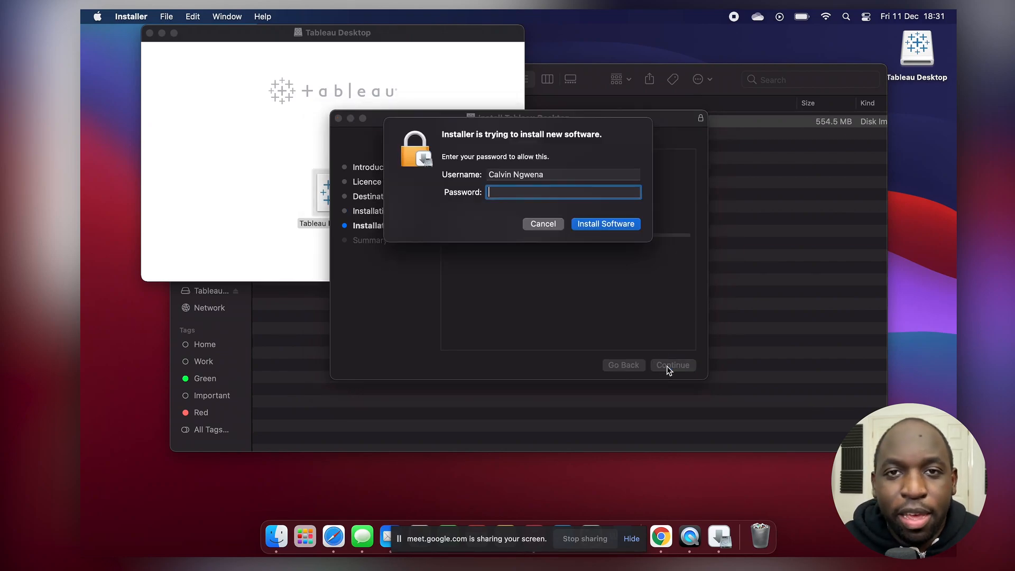
type("password")
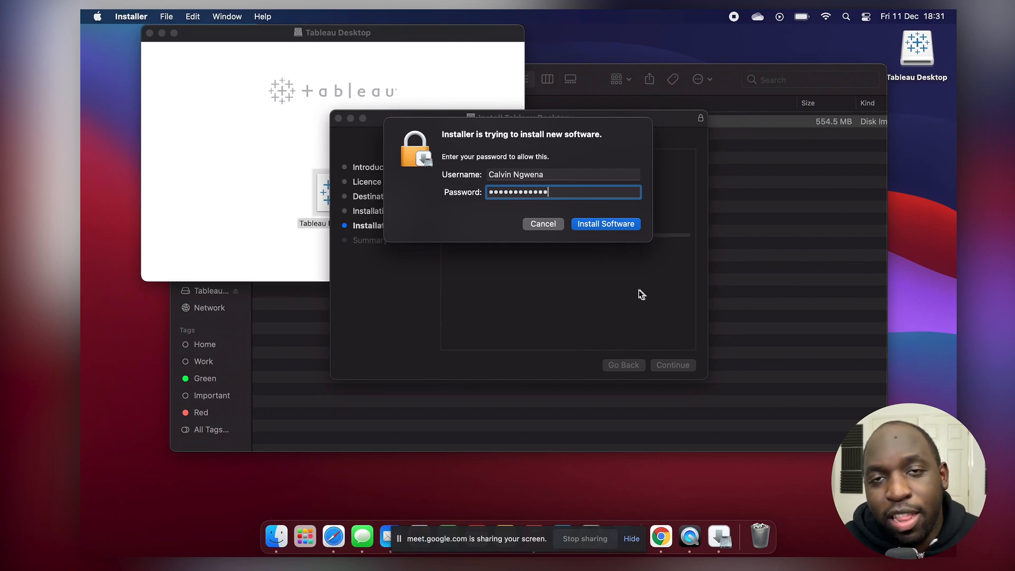
left_click(605, 223)
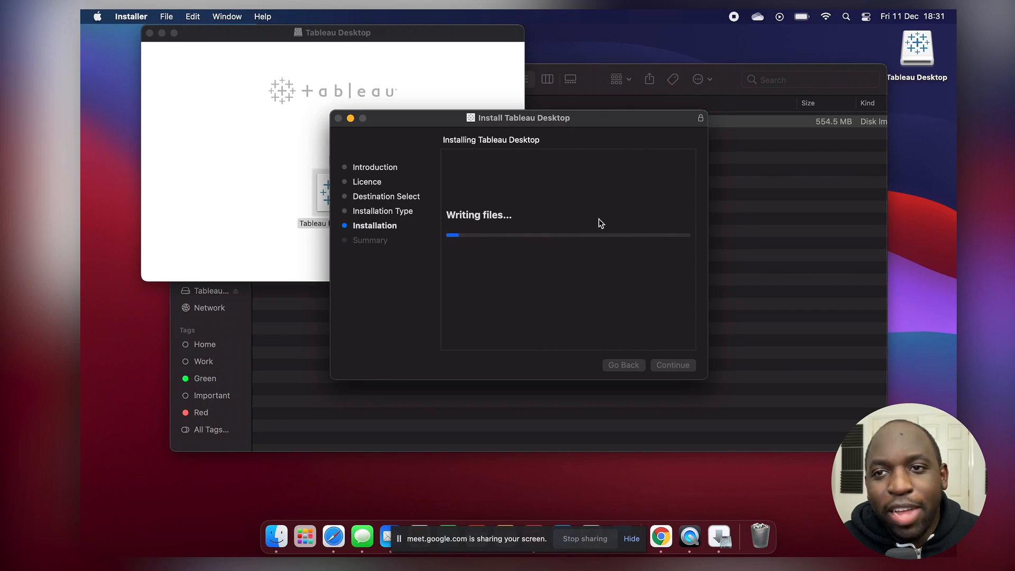
mouse_move(576, 217)
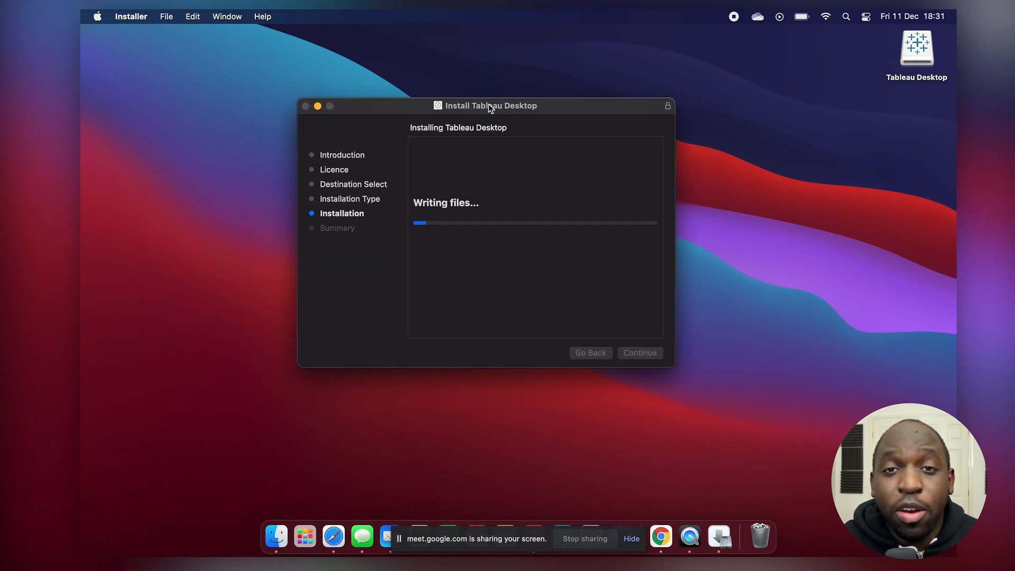
mouse_move(493, 108)
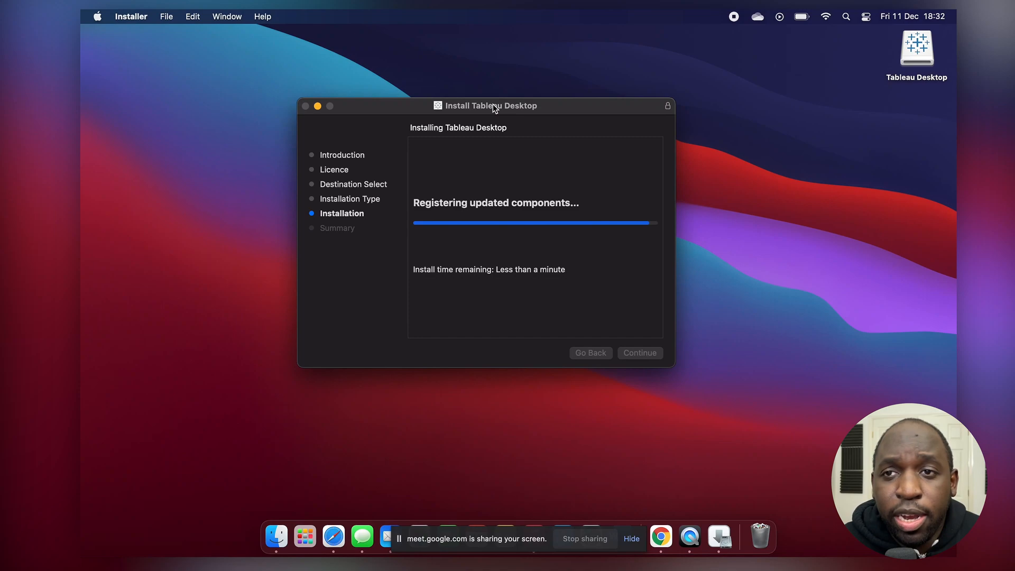
mouse_move(387, 75)
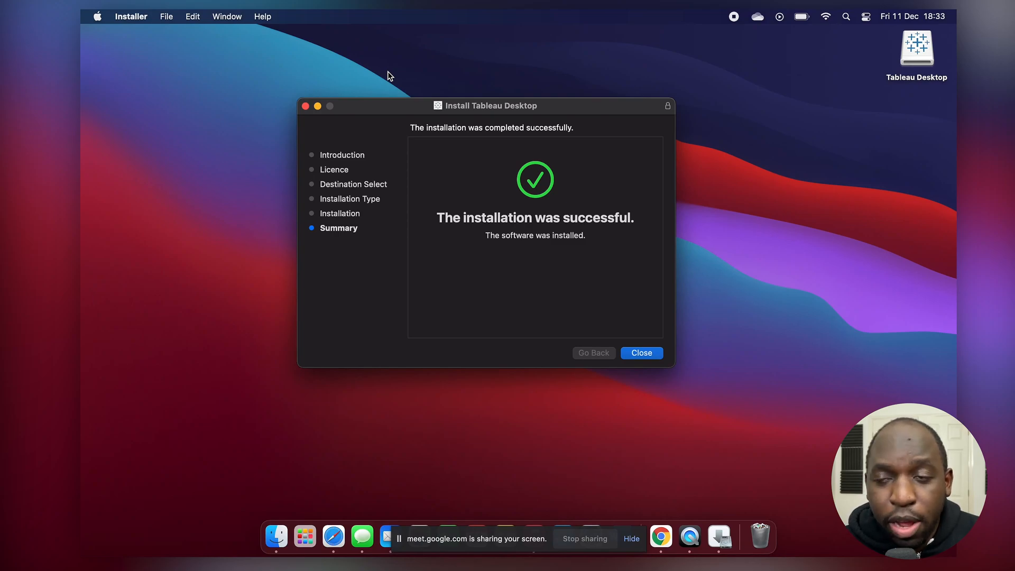
Close the completed Installer and move the Tableau Desktop package to the Bin
left_click(641, 353)
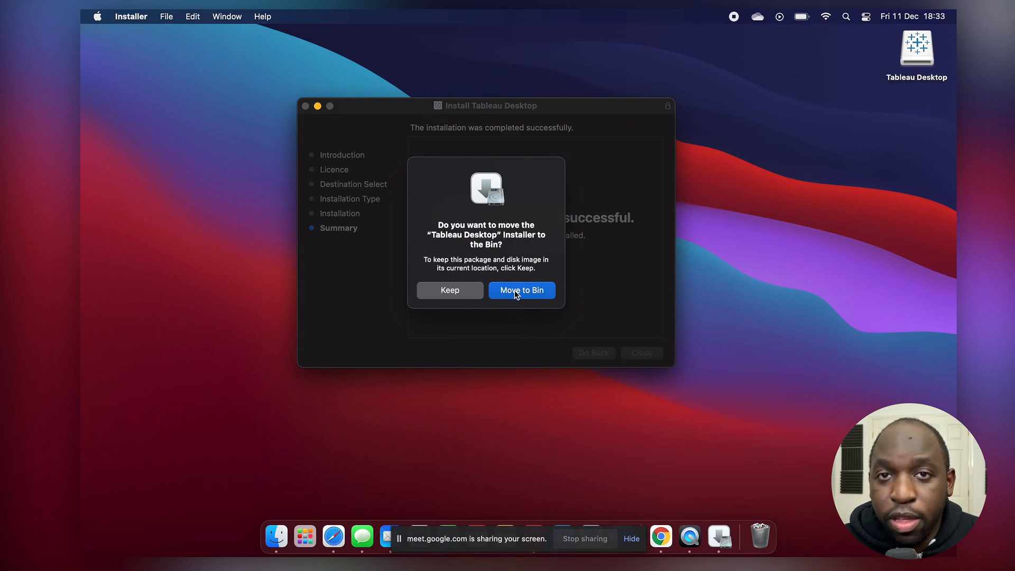
left_click(521, 290)
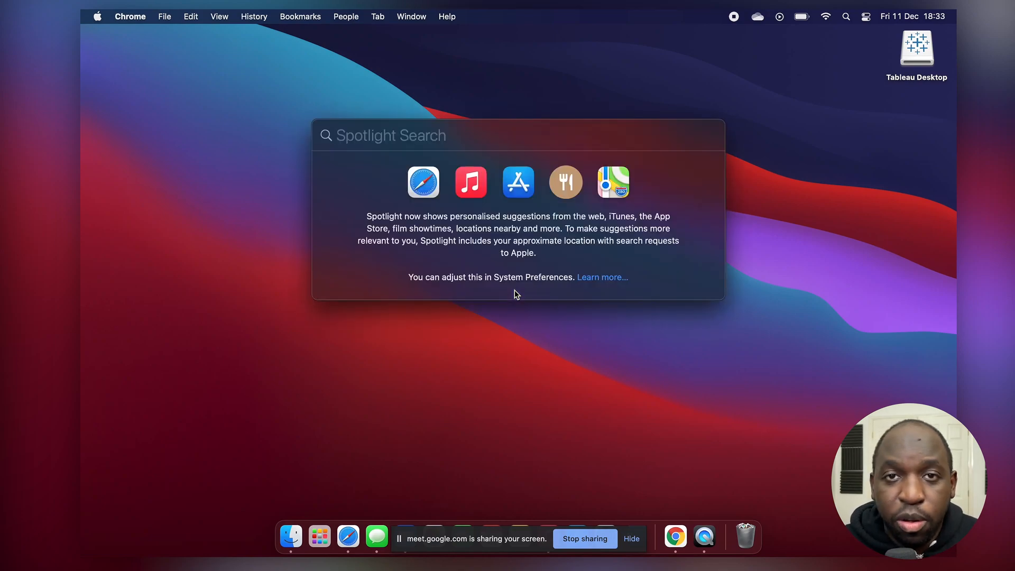
Search Spotlight for 'tableau Desktop 2020.3' and launch the Tableau Desktop result
type("tableau Desktop 2020.3")
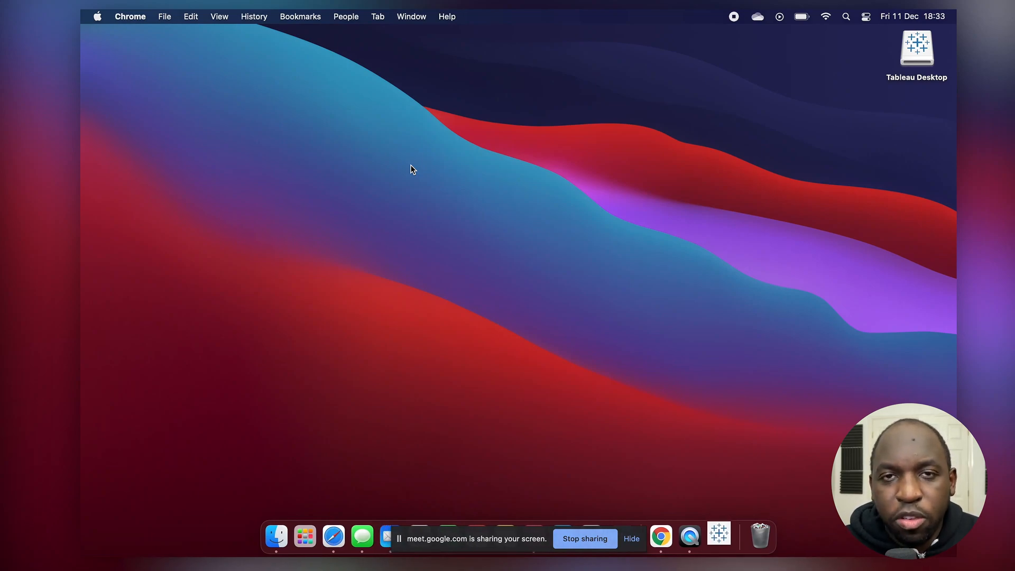
left_click(719, 535)
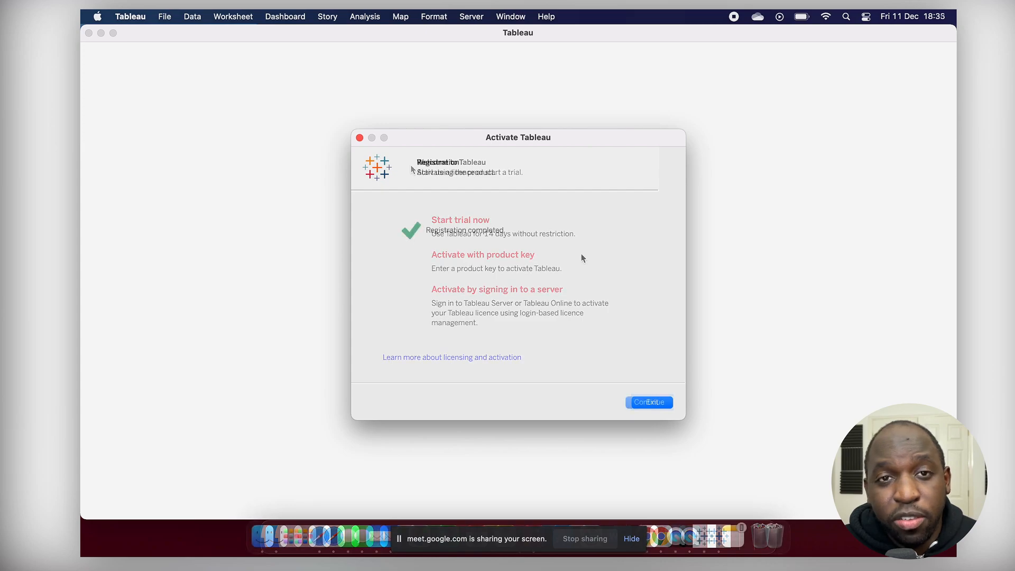
Continue past 'Registration completed' in the Activate Tableau dialog
left_click(649, 402)
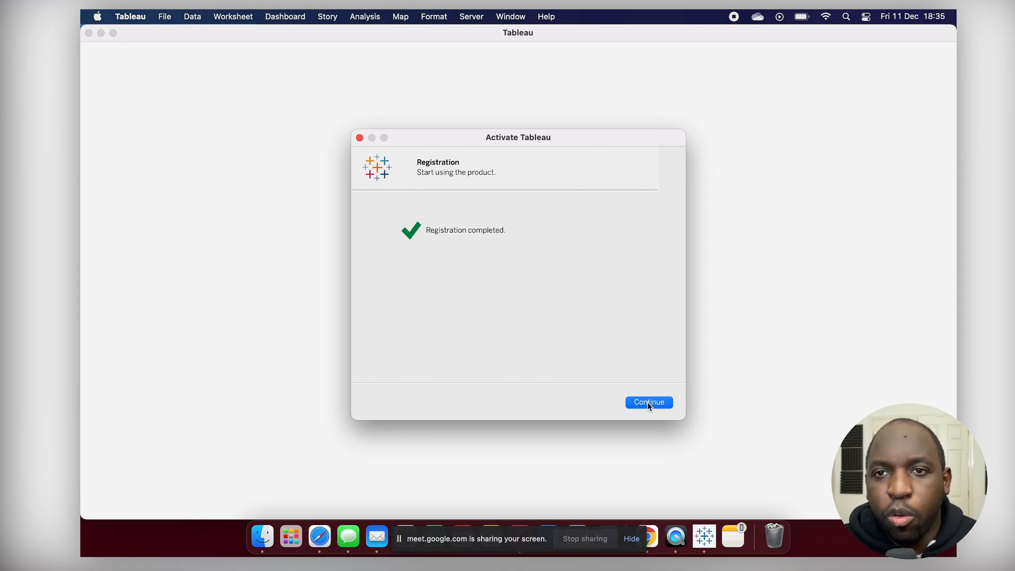
left_click(648, 401)
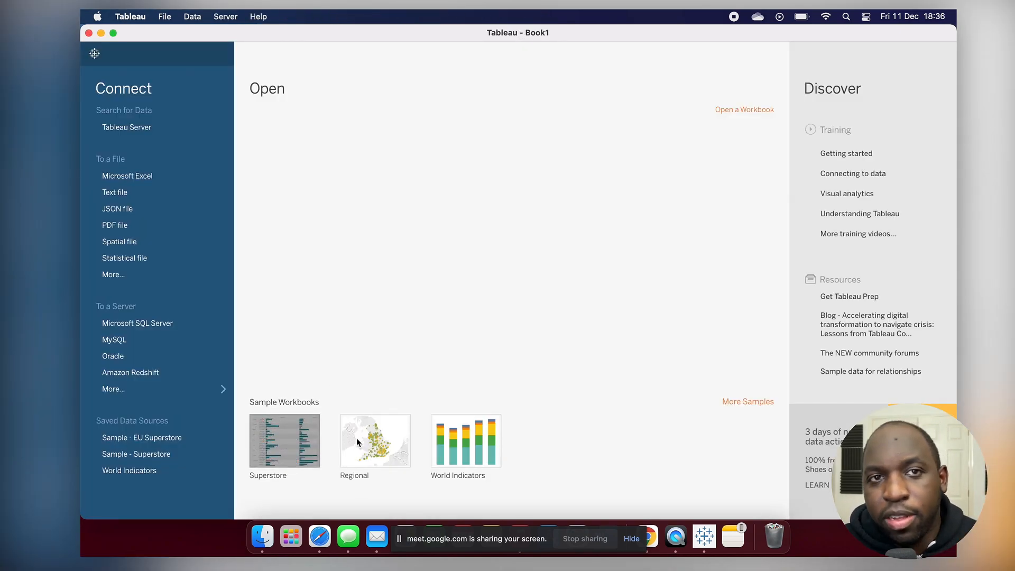
mouse_move(352, 374)
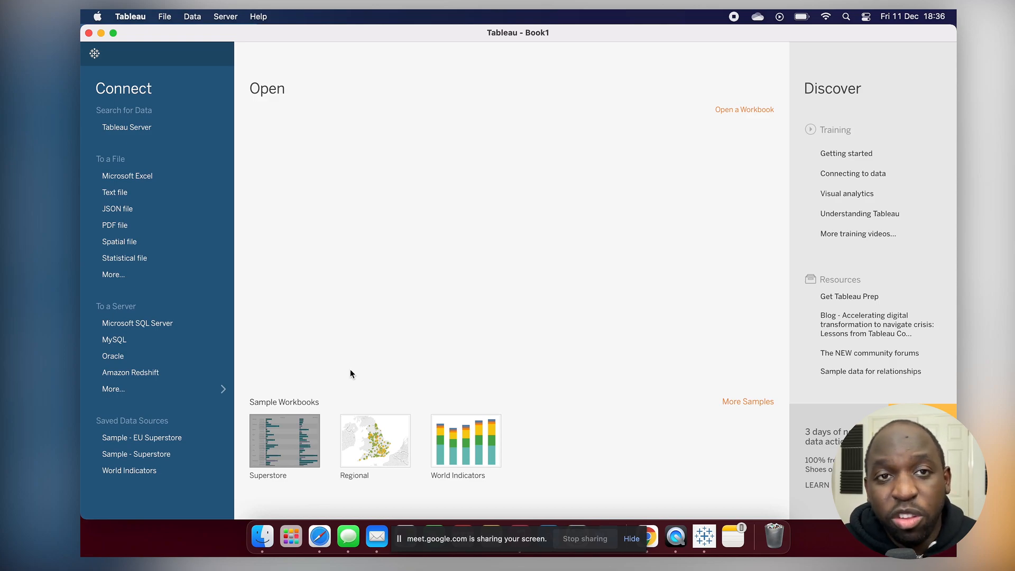
Open the Superstore sample workbook from the start page's Sample Workbooks
left_click(283, 441)
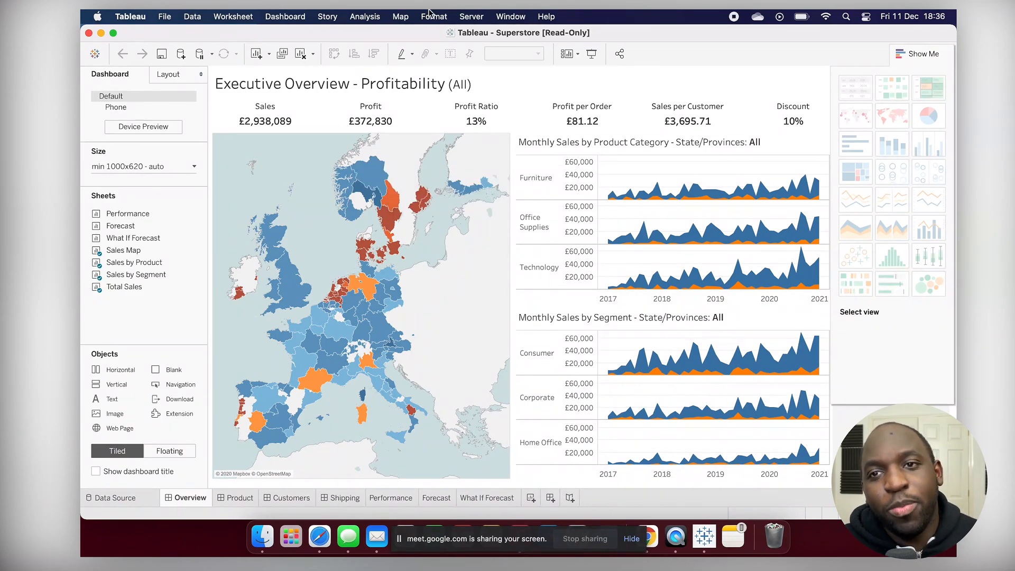
Add a new blank worksheet, Sheet 17, to the Superstore workbook
left_click(97, 16)
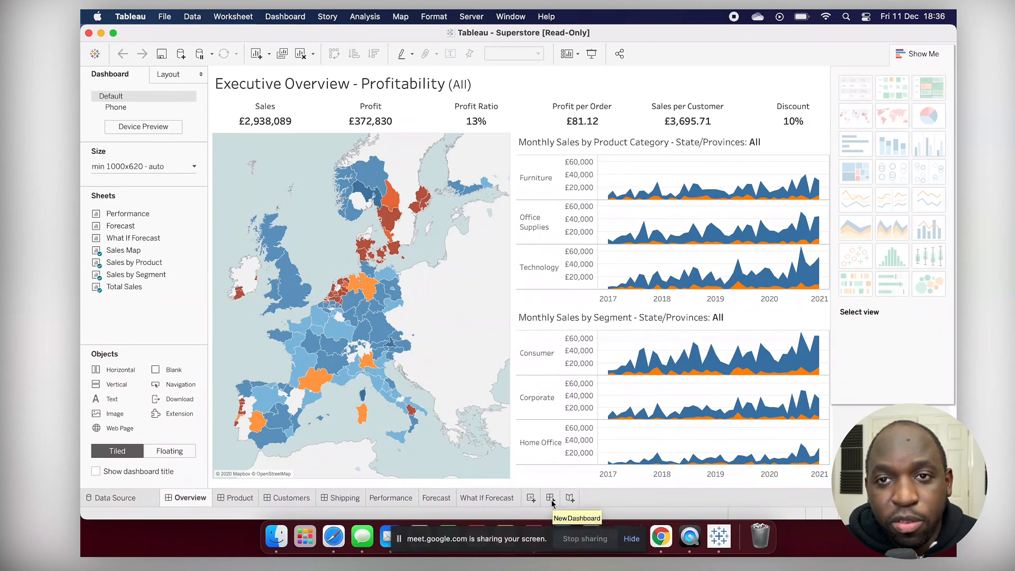
left_click(551, 498)
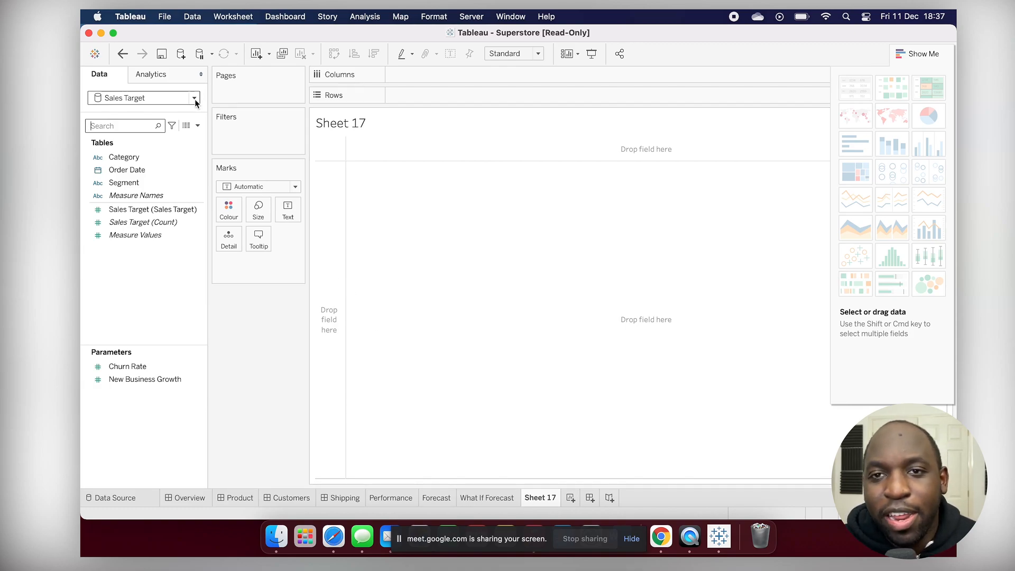
Switch Sheet 17 to Sample - Superstore and add the Orders Location hierarchy
left_click(196, 98)
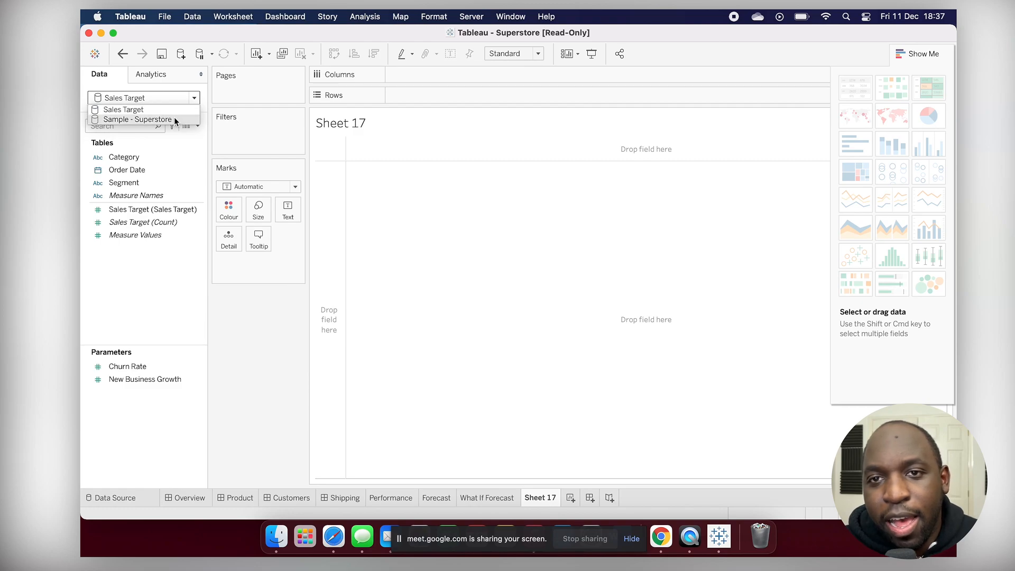
left_click(137, 119)
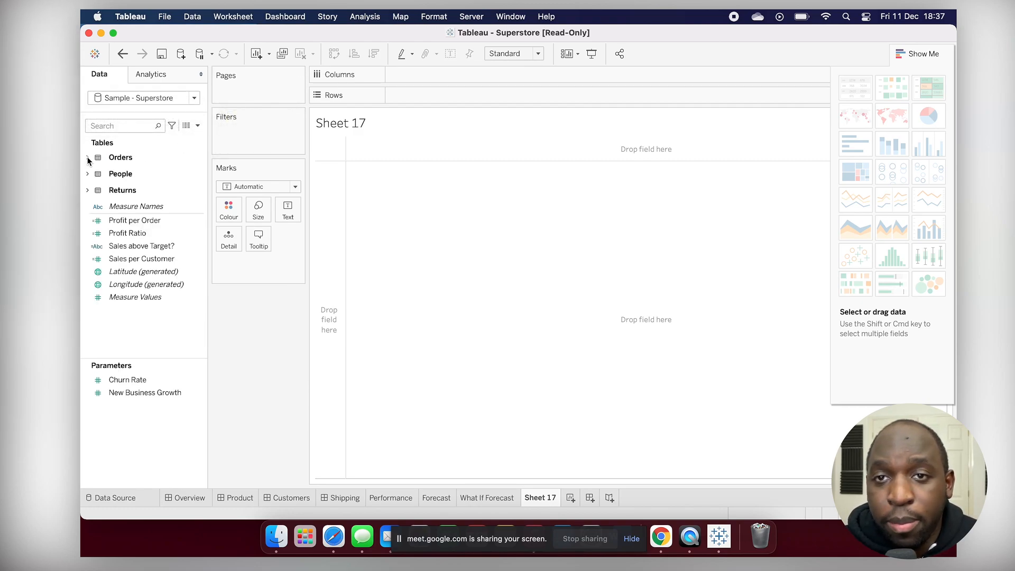
left_click(87, 158)
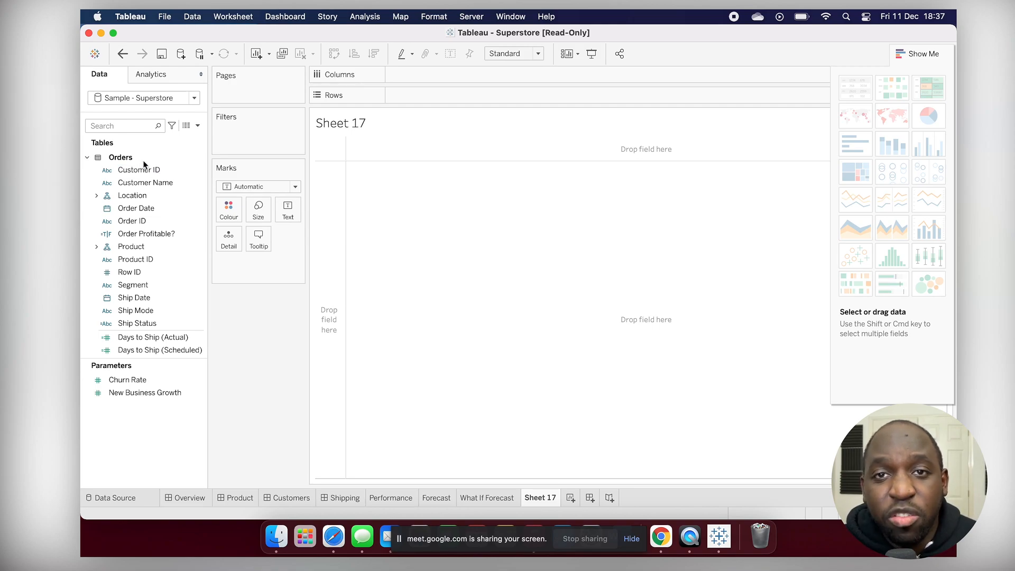
left_click(132, 195)
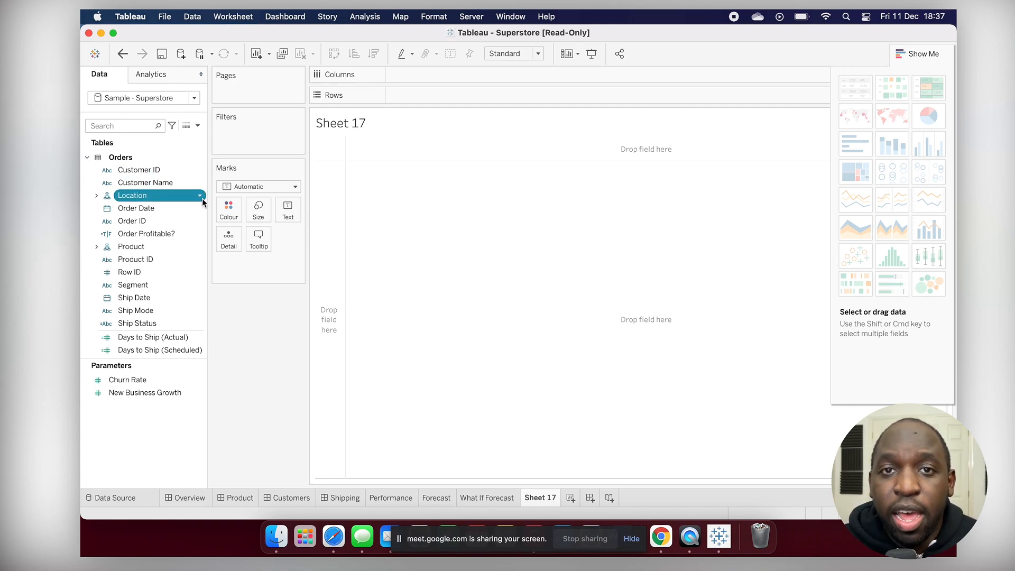
right_click(133, 195)
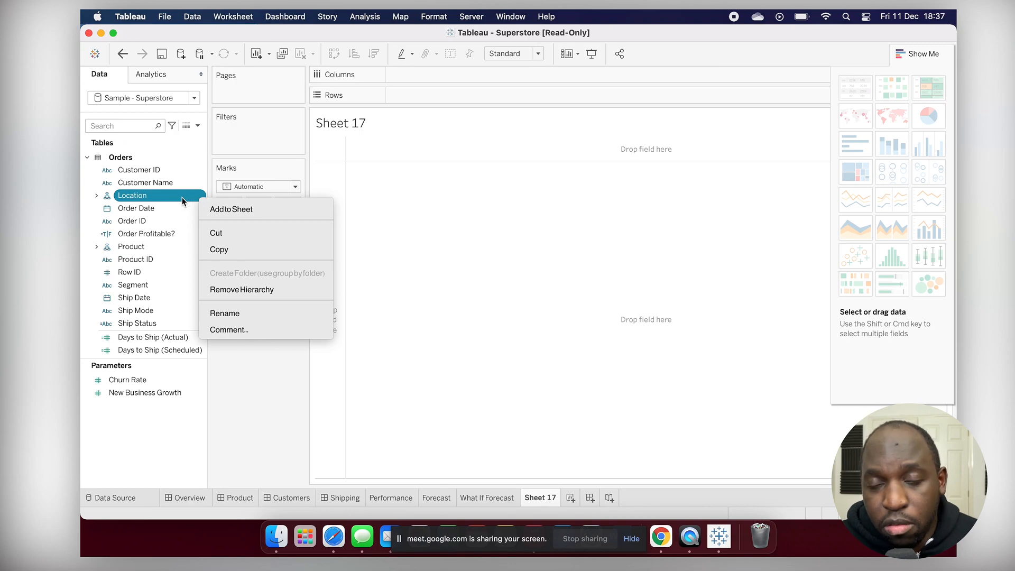
left_click(97, 195)
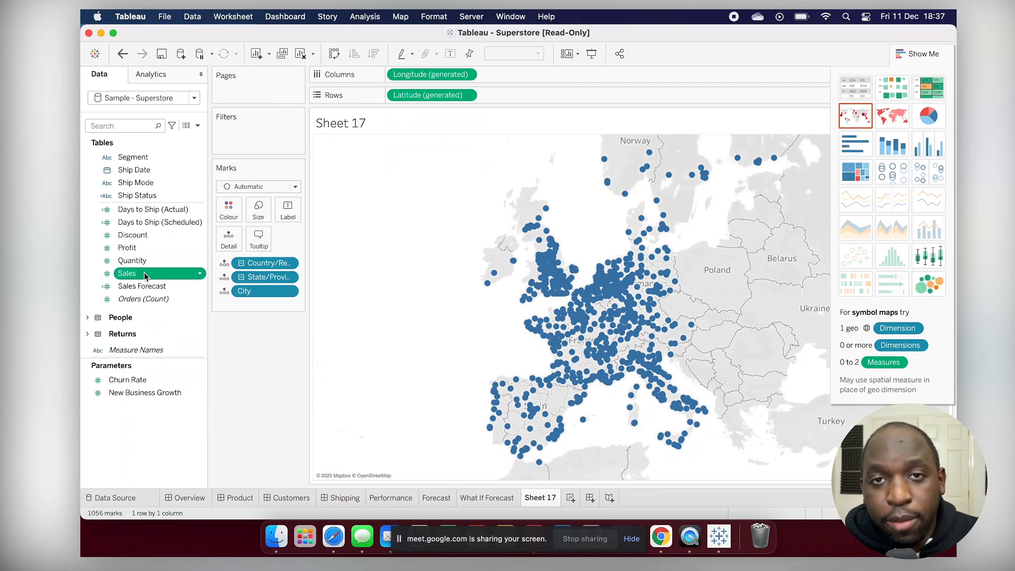
Drag Sales onto Size so the European city circles scale by sales
left_click_drag(127, 273, 257, 305)
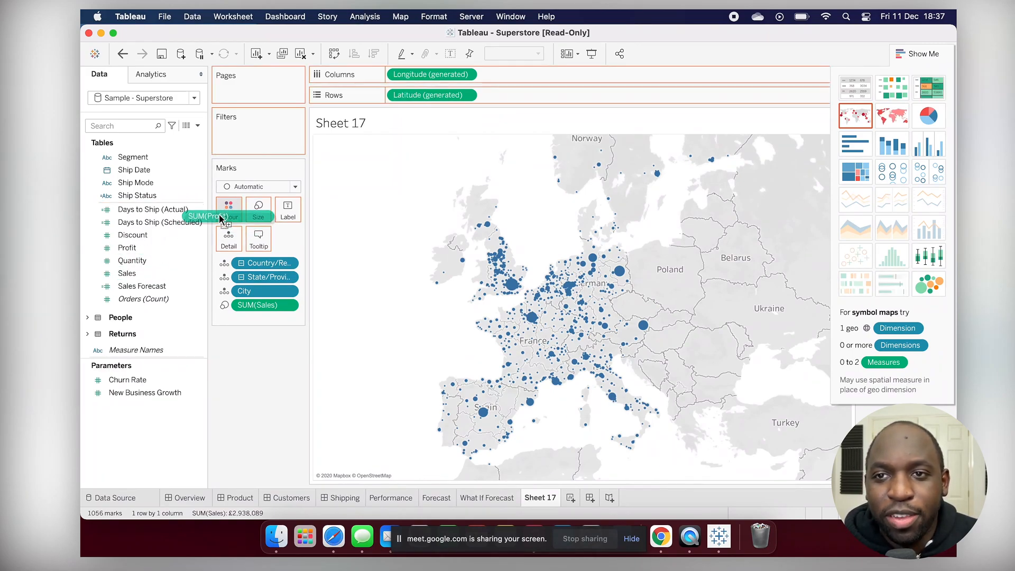
Colour the European city circles by Profit on the Marks card
left_click(229, 205)
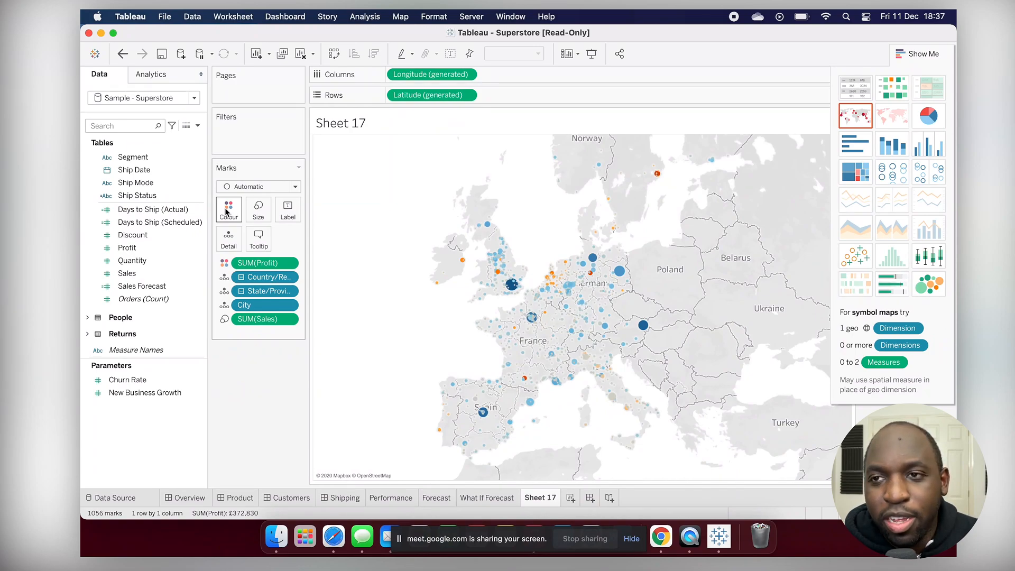
left_click(152, 210)
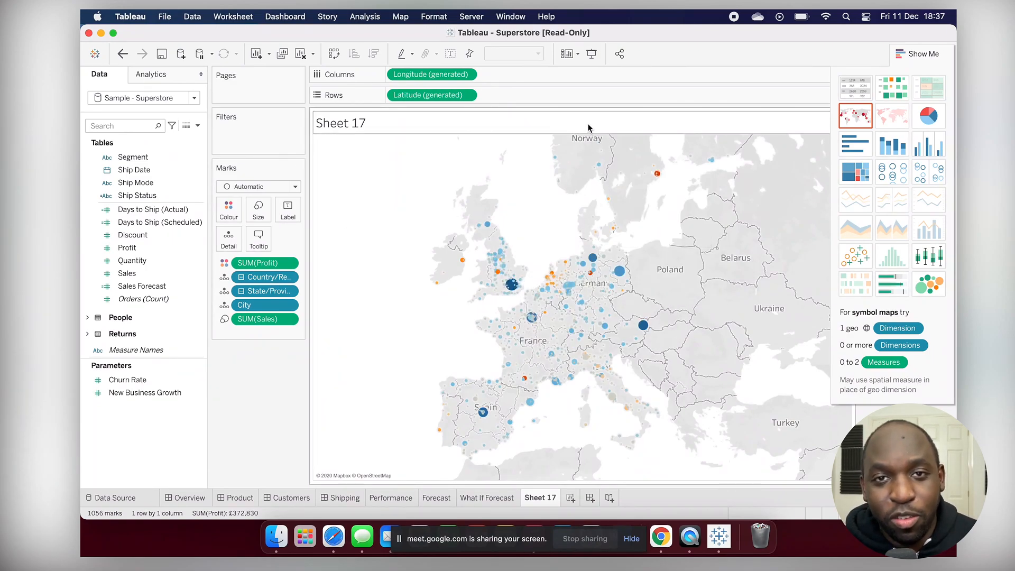
Expand the data pane to show Sales Target and Sample - Superstore, then dismiss Superstore's options menu
left_click(132, 260)
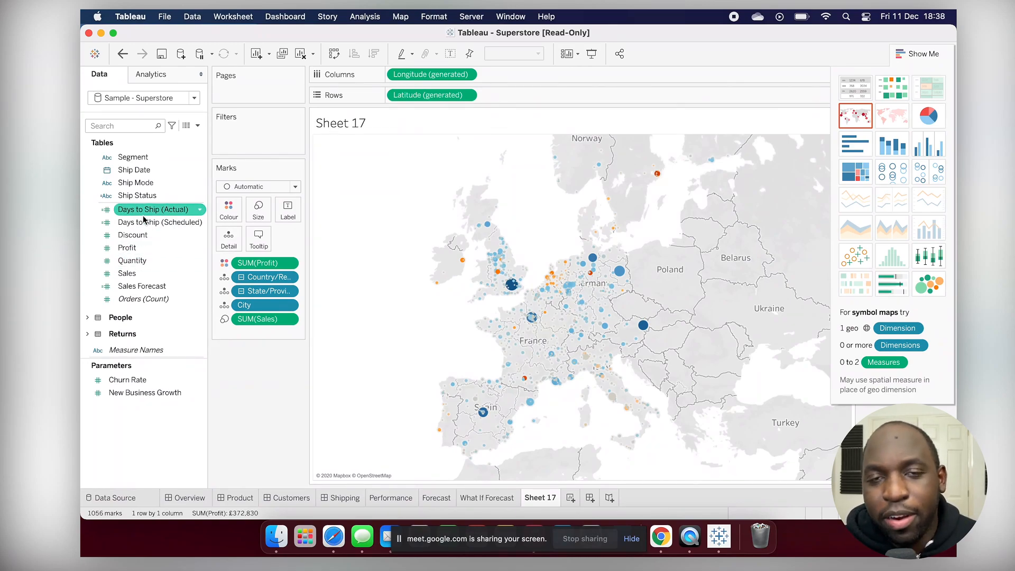
left_click(145, 393)
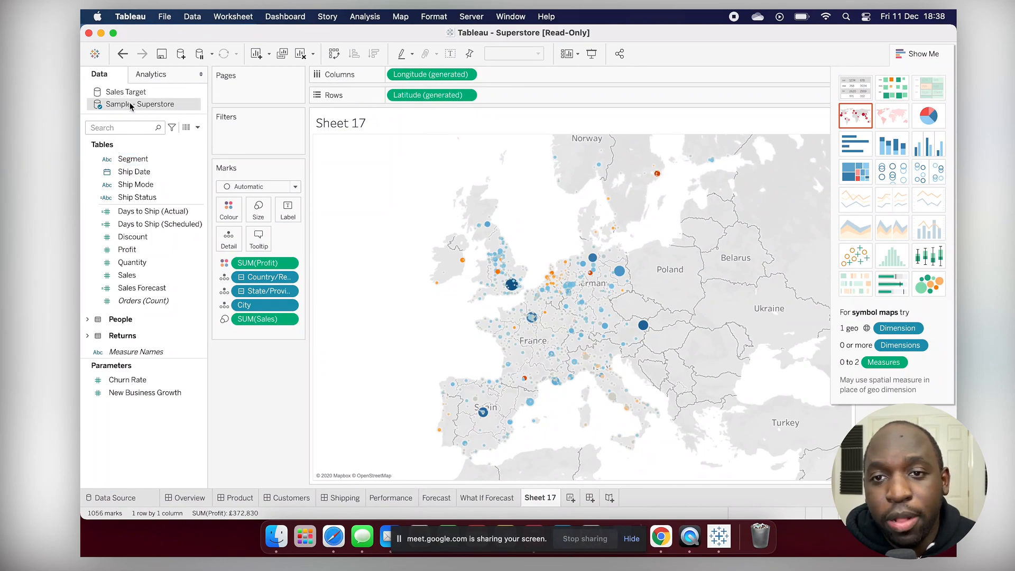
right_click(141, 104)
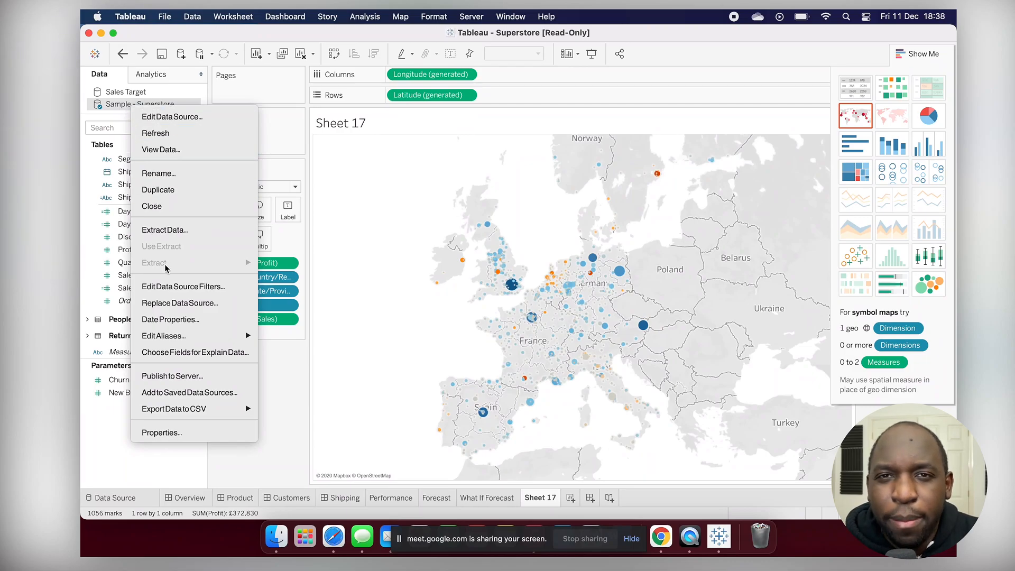
left_click(164, 230)
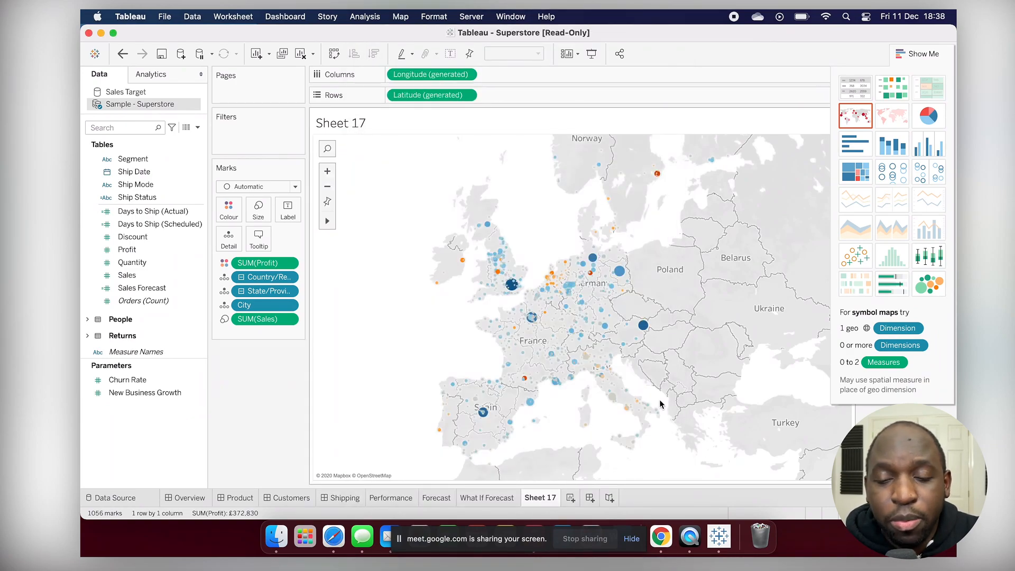
mouse_move(580, 312)
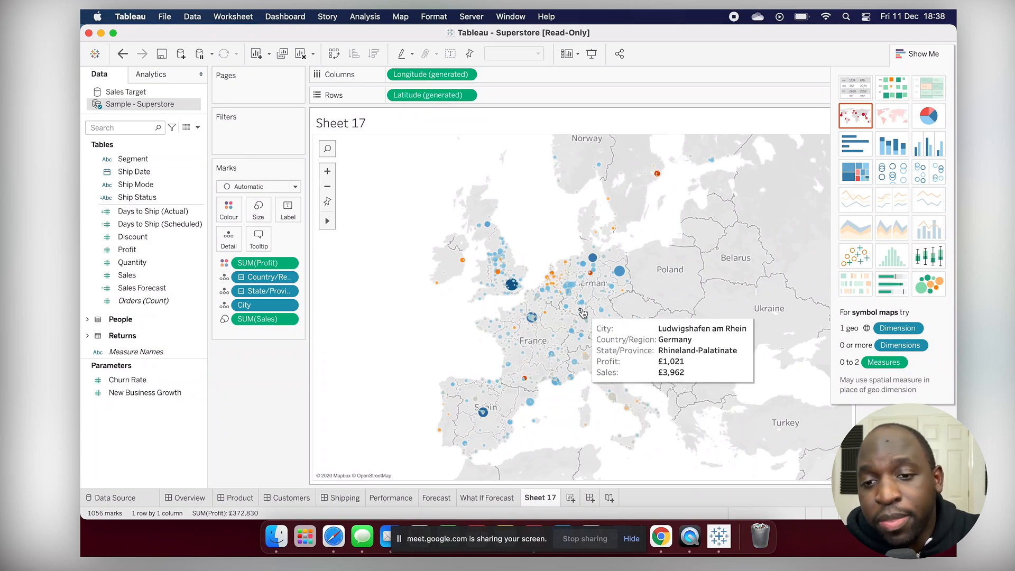
mouse_move(268, 378)
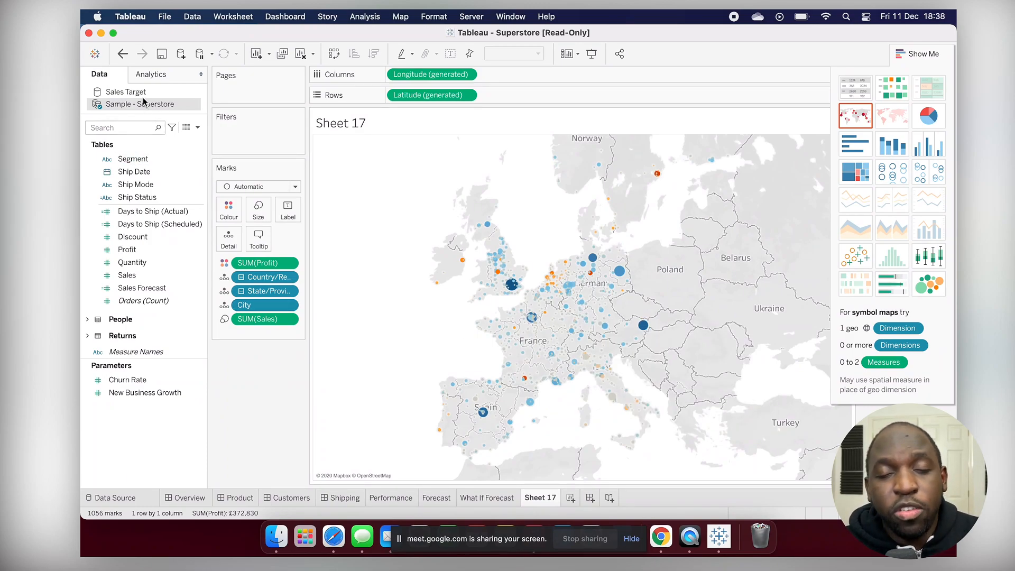
Close the Sales Target data source from its right-click menu
right_click(138, 104)
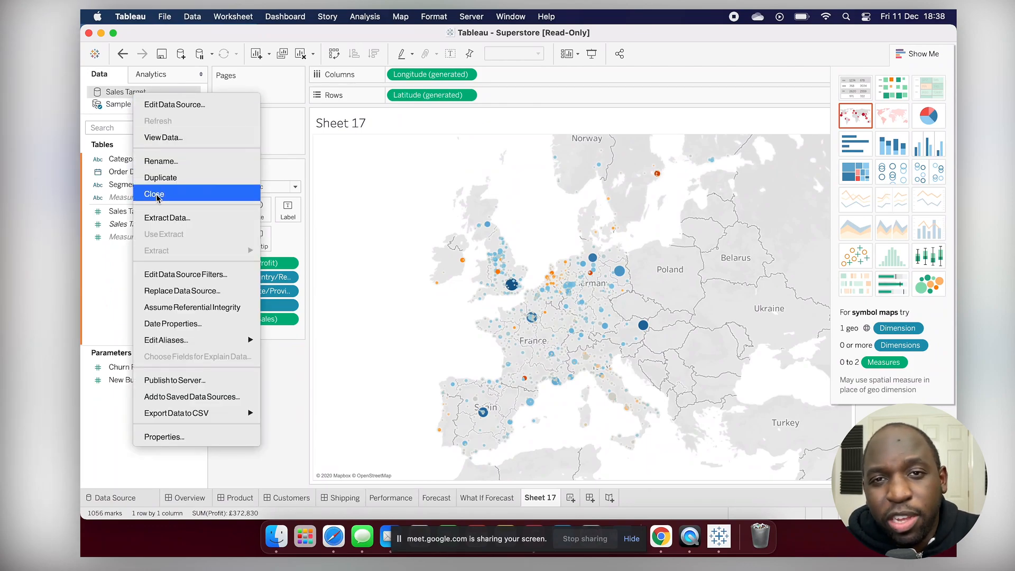
left_click(168, 217)
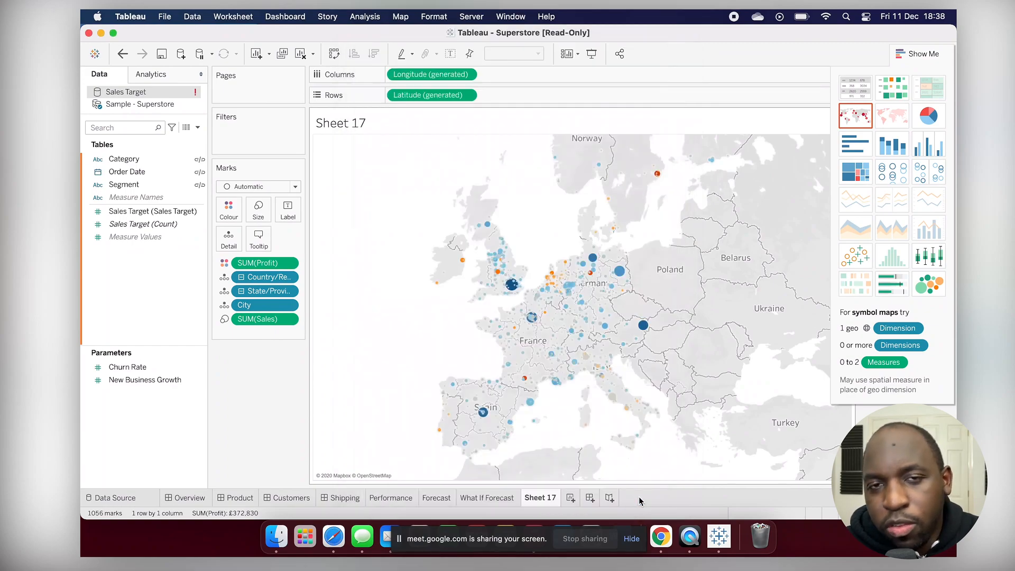
mouse_move(740, 54)
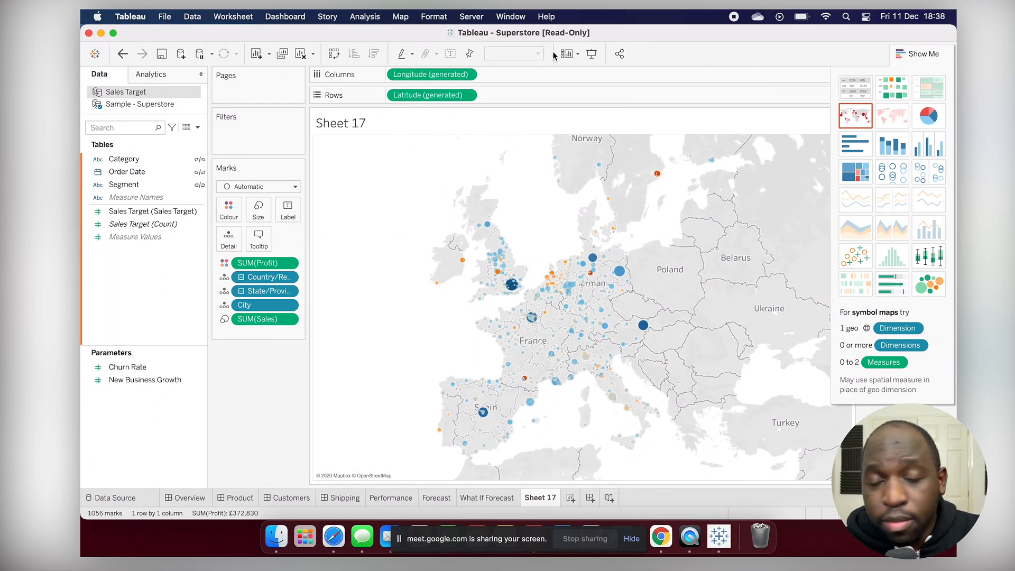
Export the Superstore workbook as a packaged workbook into the OneDrive folder
left_click(164, 17)
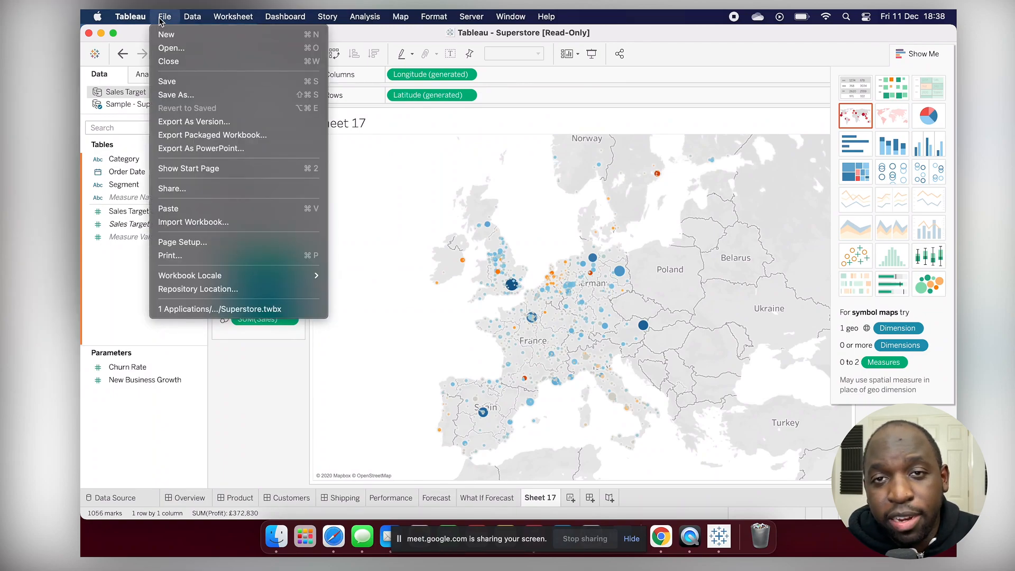
left_click(165, 17)
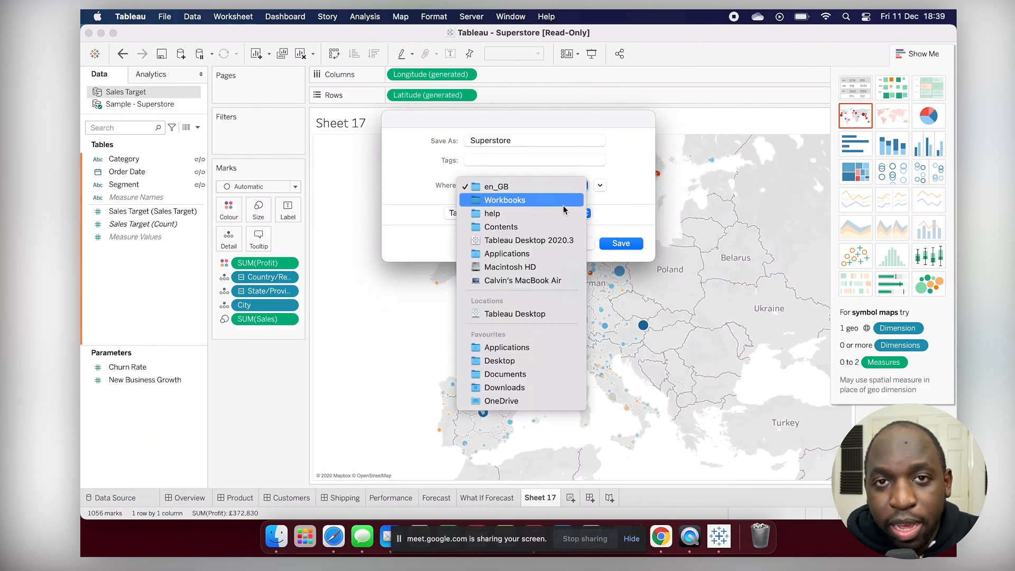
left_click(502, 400)
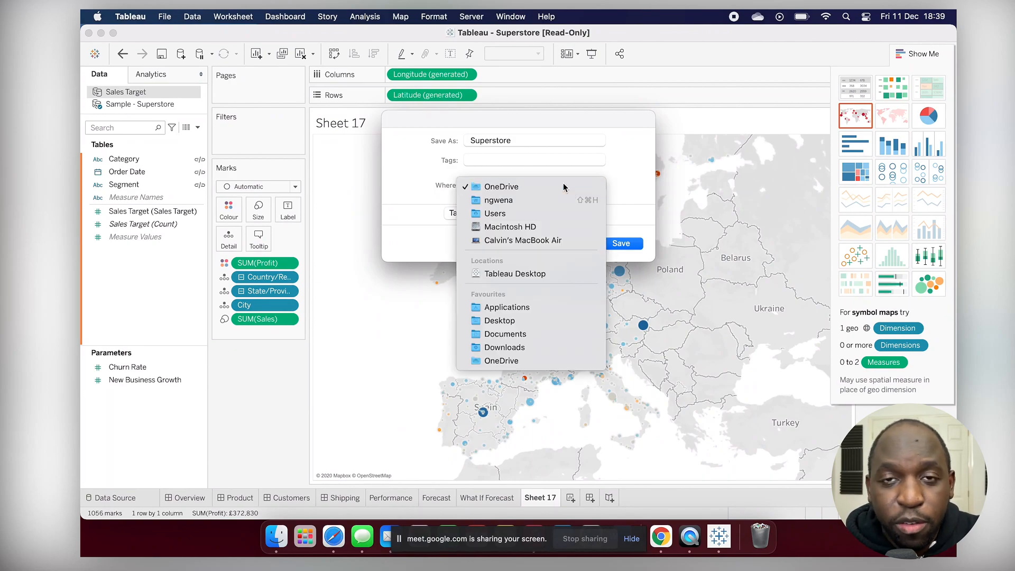
left_click(502, 187)
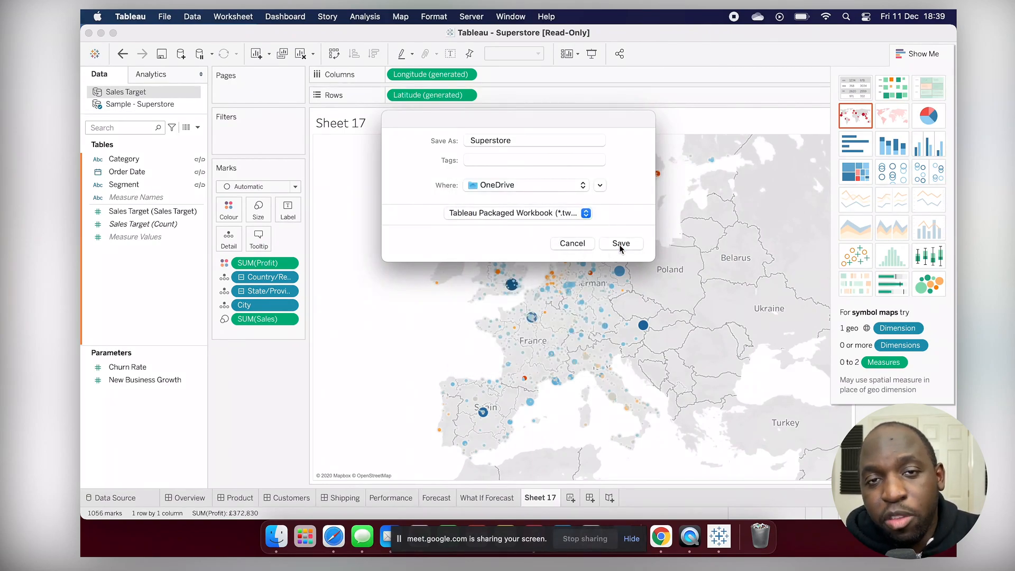
left_click(620, 243)
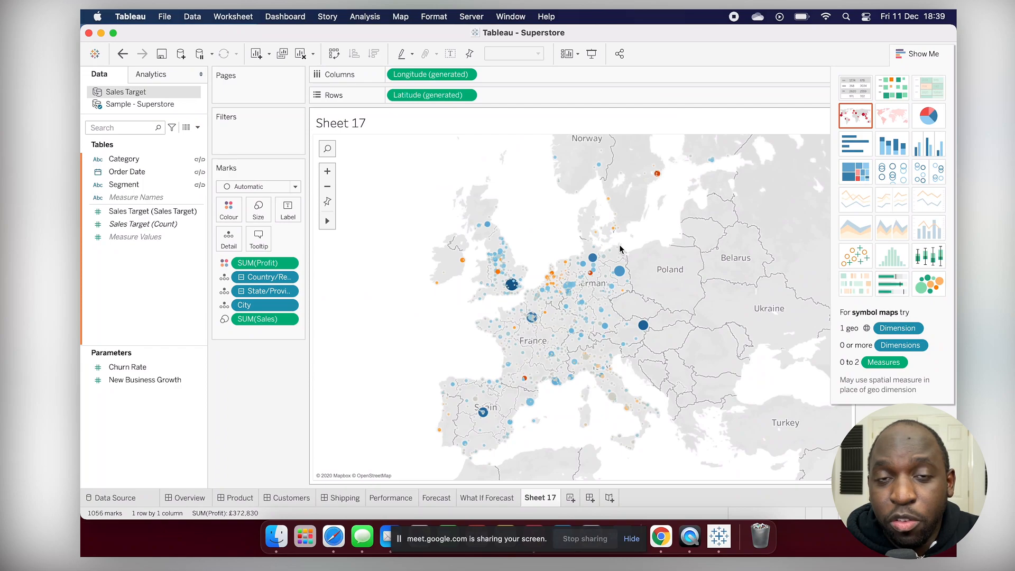